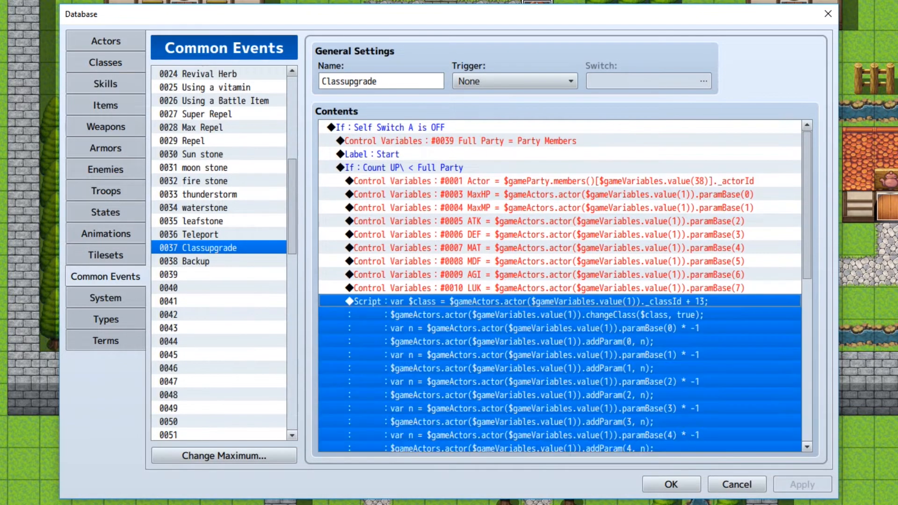
- Inspect the Control Variables command that stores the party leader's actor id, leaving it unchanged
{"action": "left_click", "coordinate": [538, 288]}
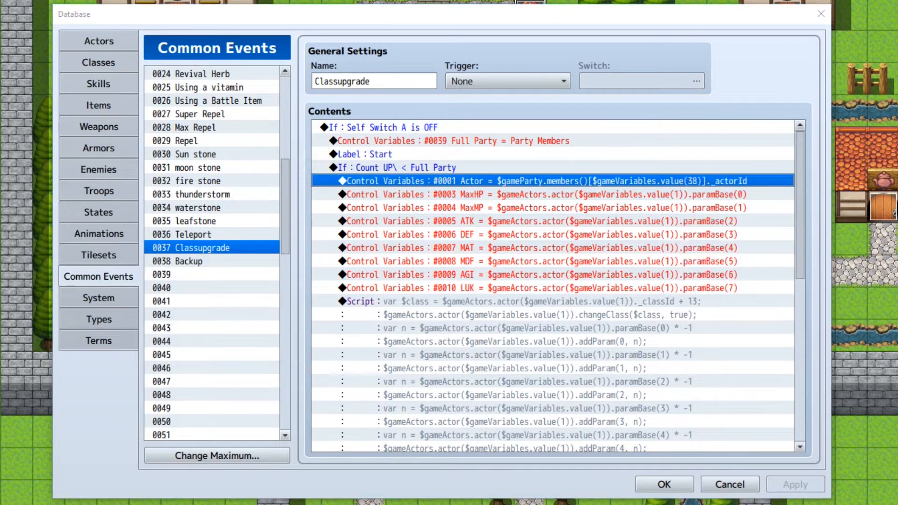
{"action": "double_click", "coordinate": [539, 181]}
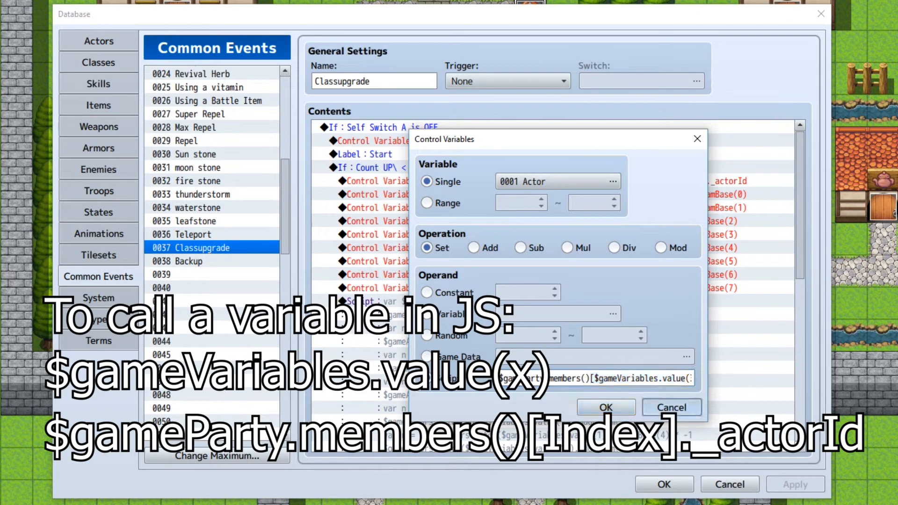
{"action": "left_click", "coordinate": [606, 408]}
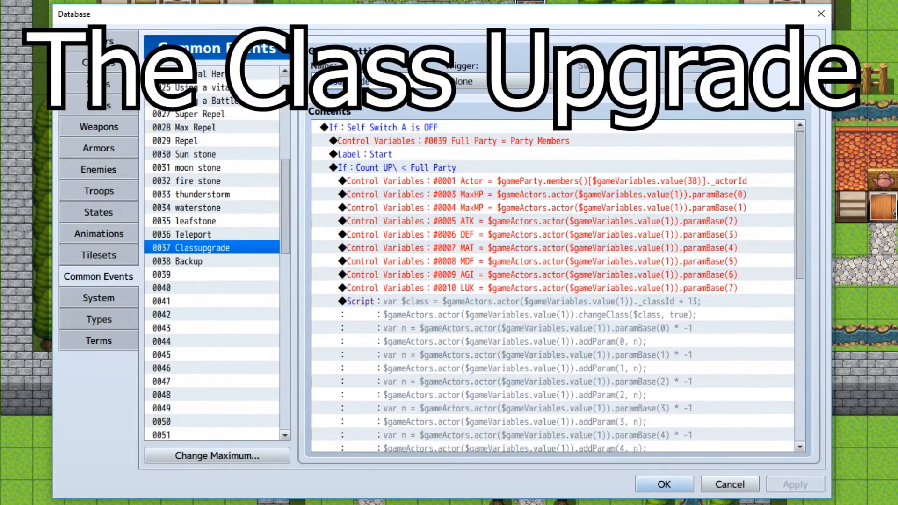
- Scroll the Classupgrade event contents and switch the database to the Classes list
{"action": "scroll", "scroll_direction": "down", "scroll_amount": 3}
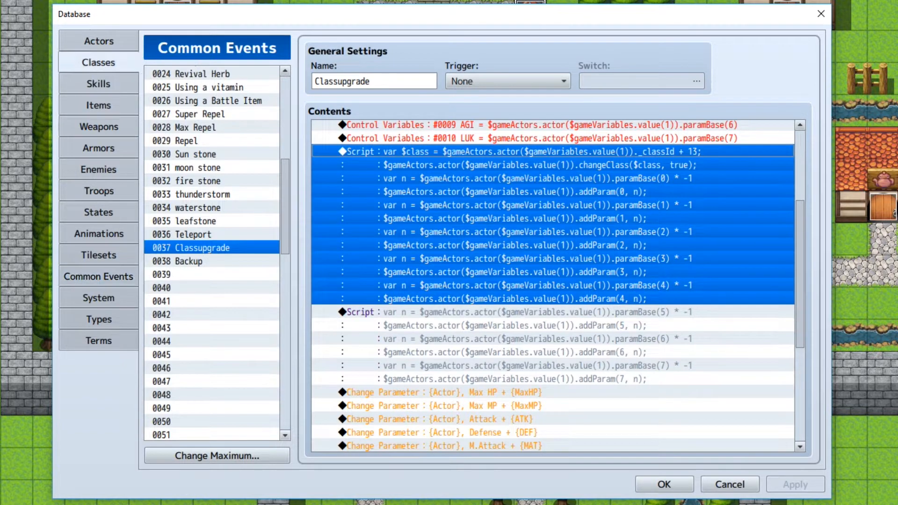
{"action": "left_click", "coordinate": [98, 62]}
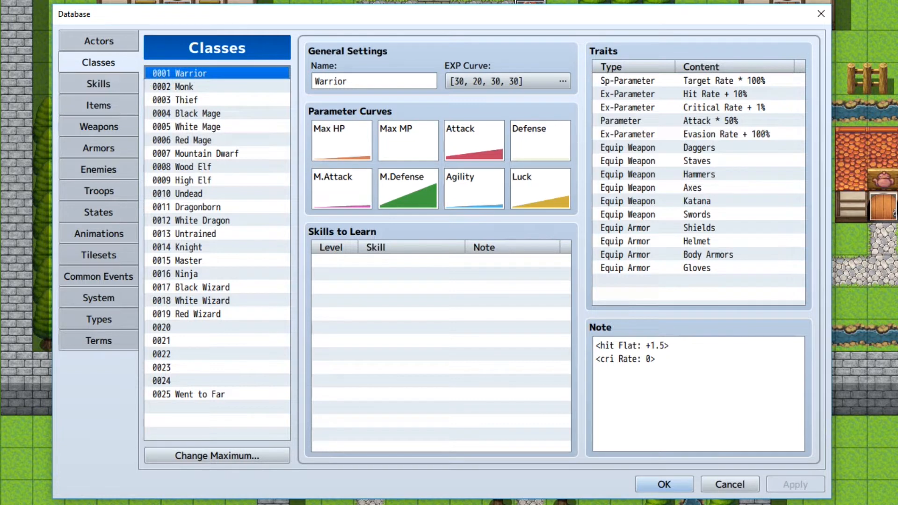
- Select the 0014 Knight class to view its traits and parameter curves
{"action": "left_click", "coordinate": [188, 247]}
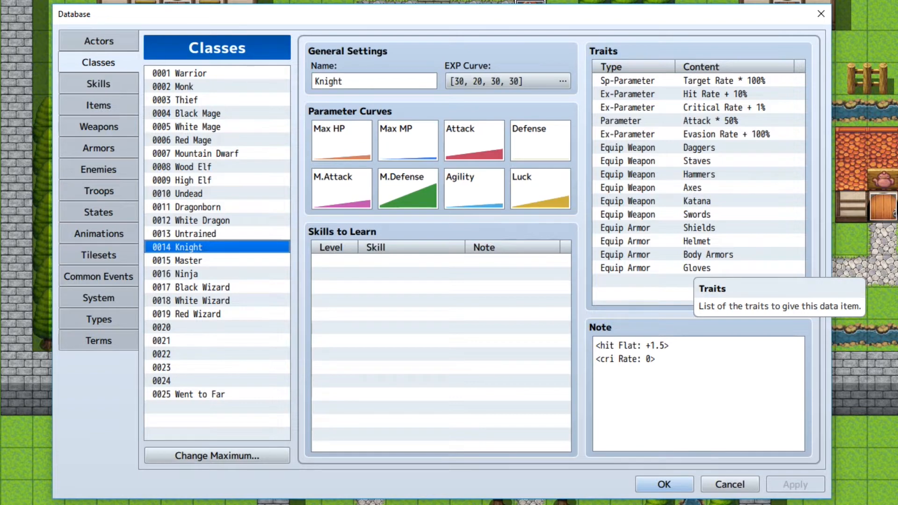
{"action": "left_click", "coordinate": [99, 276]}
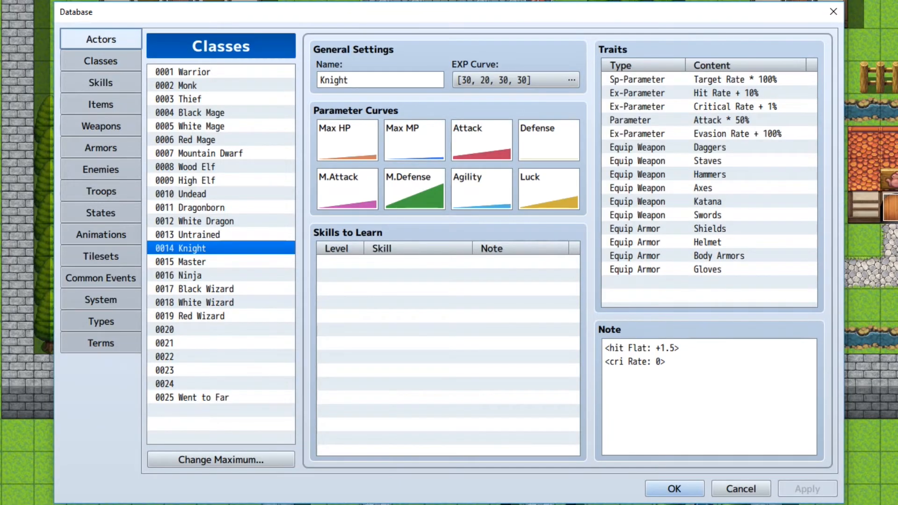
- Compare Max HP at level 24 — Warrior 242, Knight 299 — cancelling both curve dialogs, then reselect Warrior
{"action": "left_click", "coordinate": [101, 40]}
{"action": "type", "text": "24"}
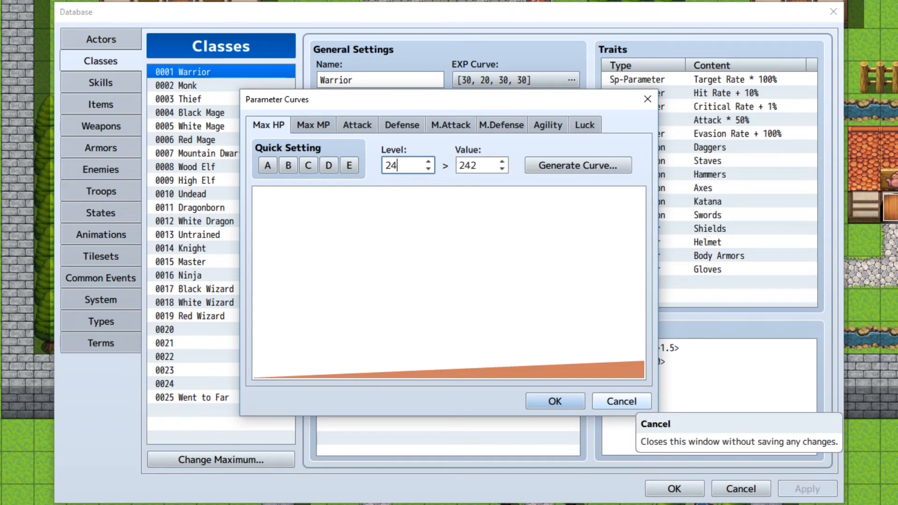
{"action": "left_click", "coordinate": [621, 401]}
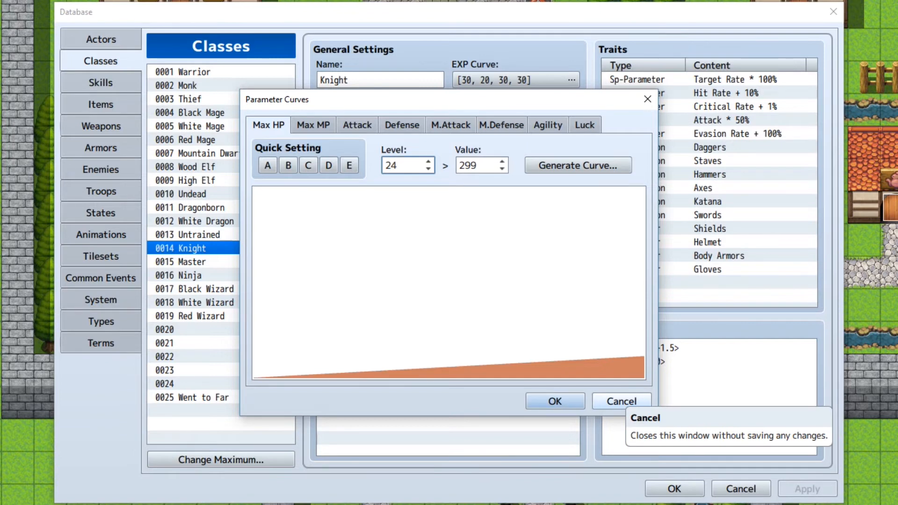
{"action": "left_click", "coordinate": [621, 400]}
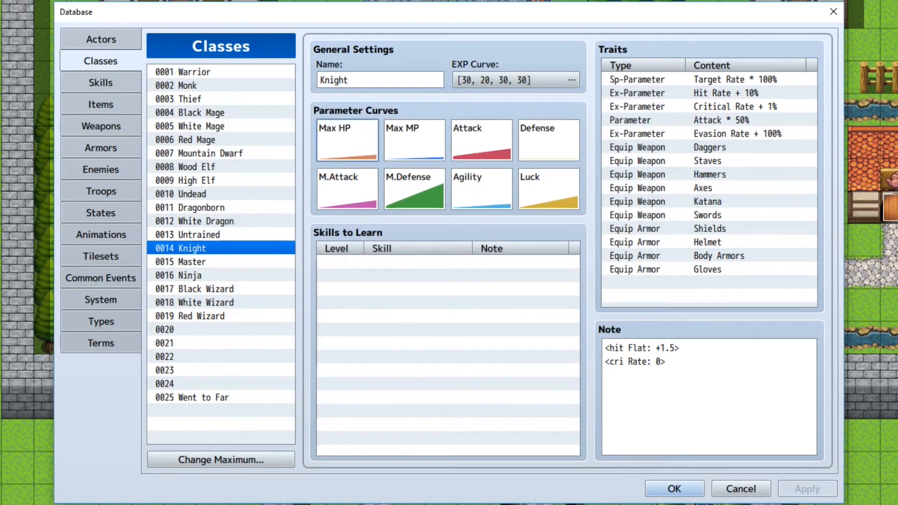
{"action": "left_click", "coordinate": [101, 278]}
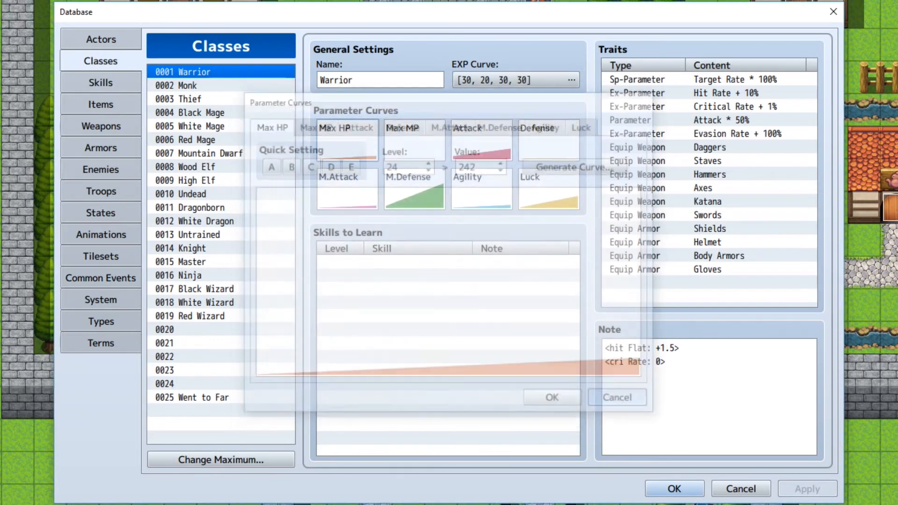
- In the Classupgrade event, start a Change Parameter command targeting the actor via Variable 0001, then dismiss it and show the Actors list
{"action": "left_click", "coordinate": [101, 278]}
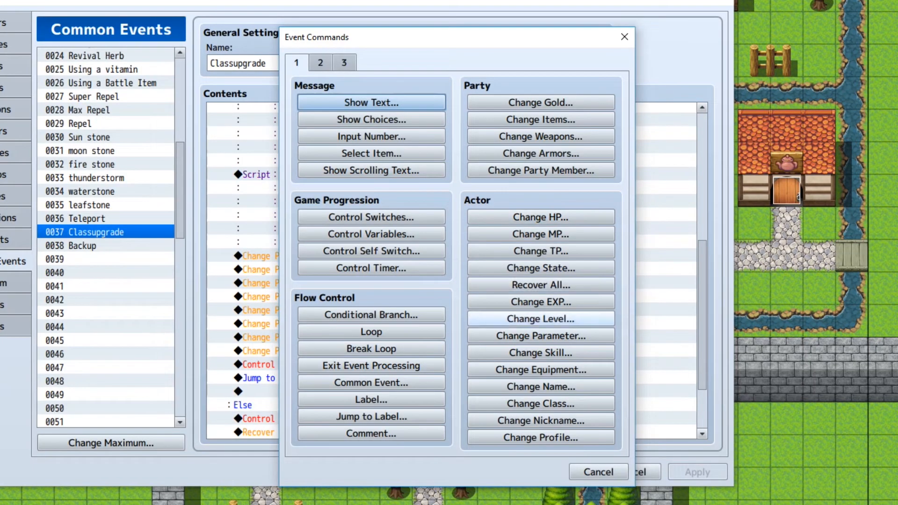
{"action": "left_click", "coordinate": [541, 336]}
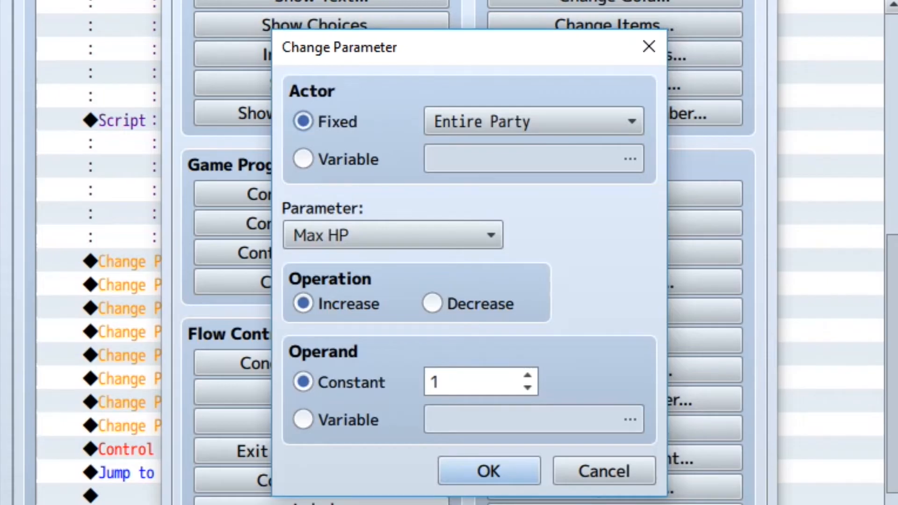
{"action": "left_click", "coordinate": [301, 159]}
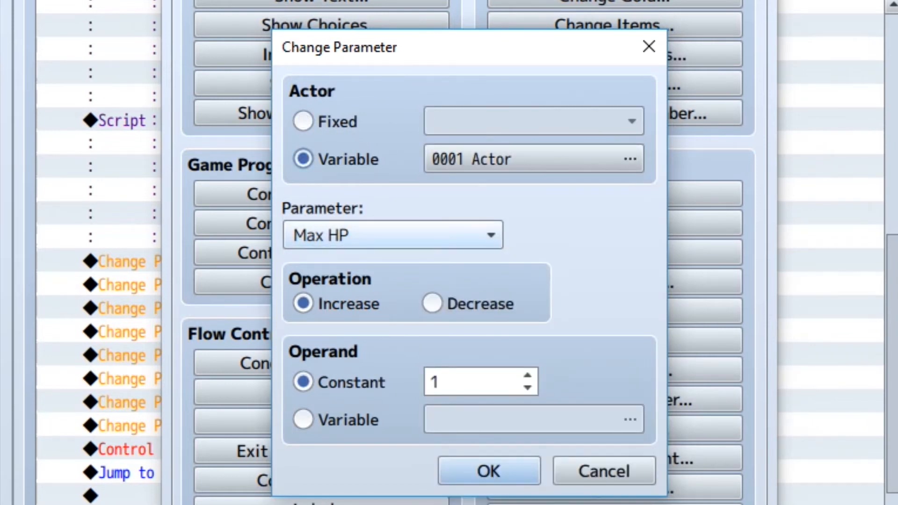
{"action": "left_click", "coordinate": [303, 419]}
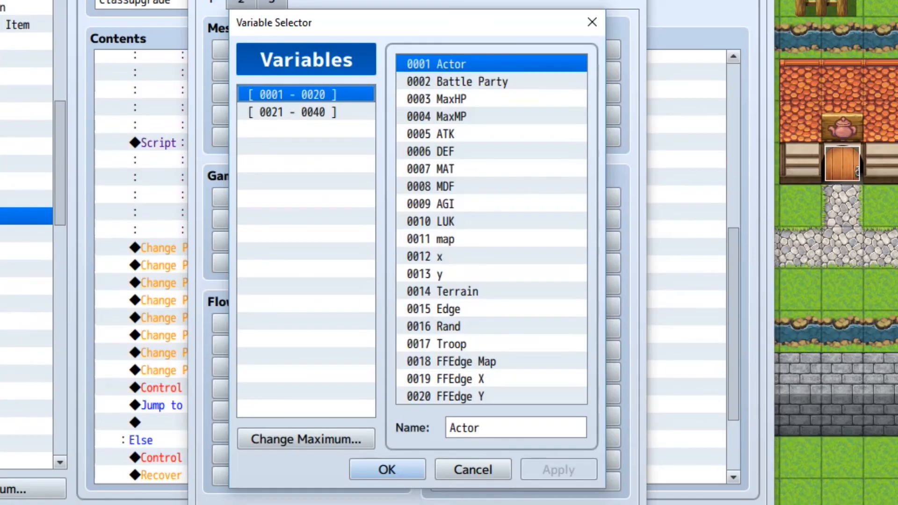
{"action": "left_click", "coordinate": [387, 469]}
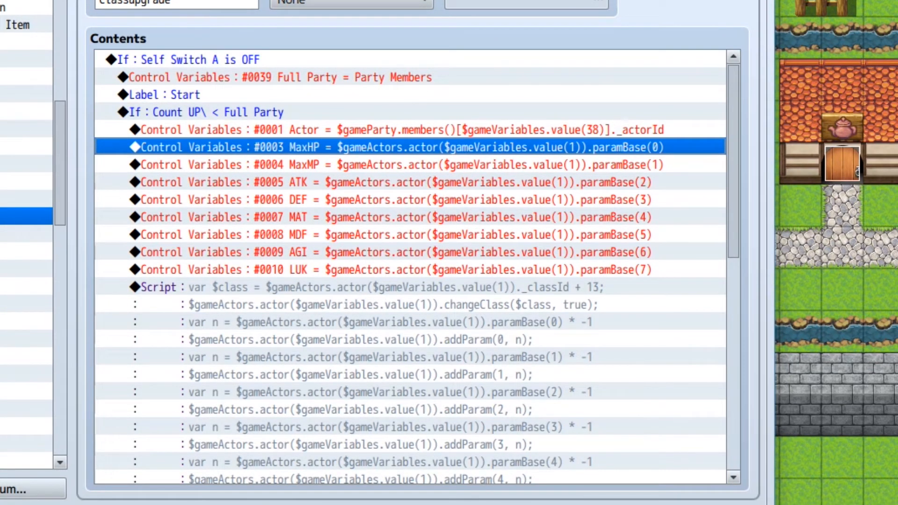
{"action": "scroll", "scroll_direction": "down", "scroll_amount": 3}
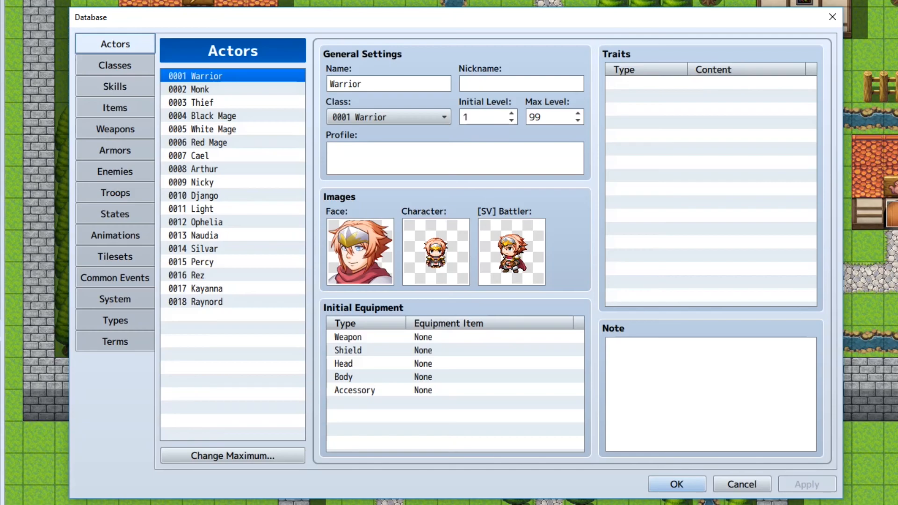
- Back in Classes, generate the Warrior's Max HP curve from 35 at level 1 to 913 at level 99
{"action": "left_click", "coordinate": [115, 64]}
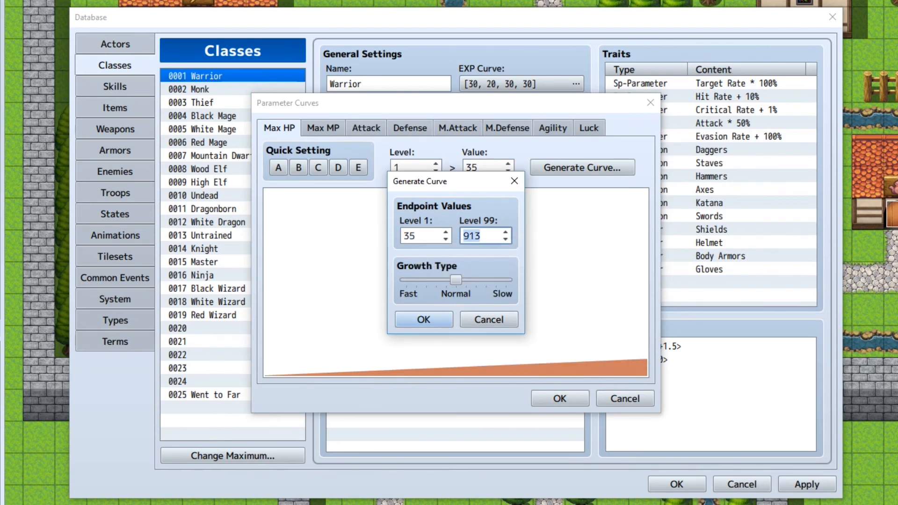
{"action": "left_click", "coordinate": [424, 319]}
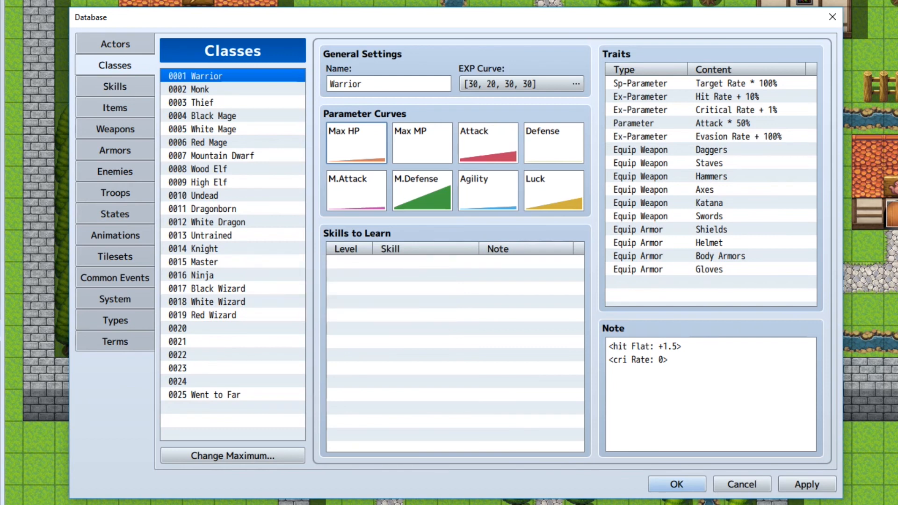
{"action": "mouse_move", "coordinate": [355, 140]}
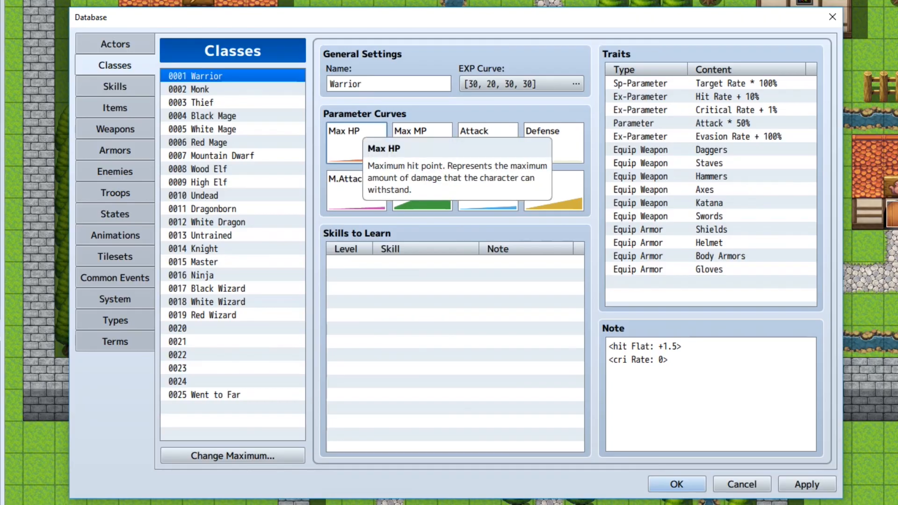